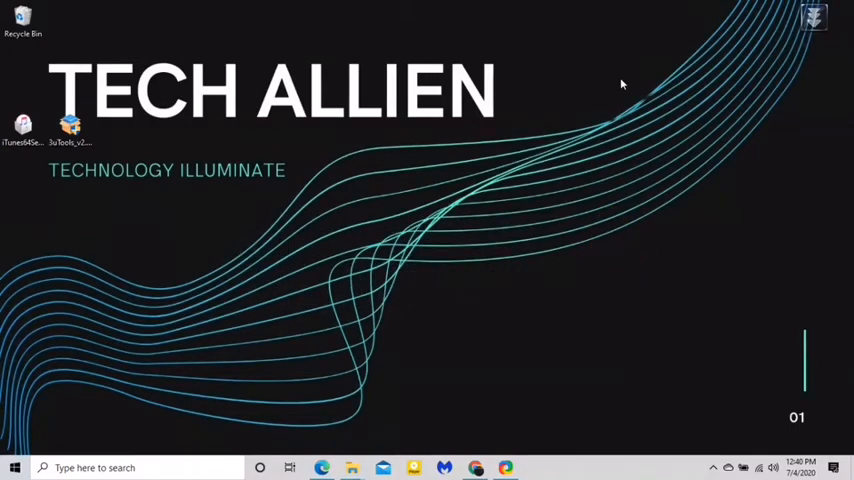
mouse_move(260, 96)
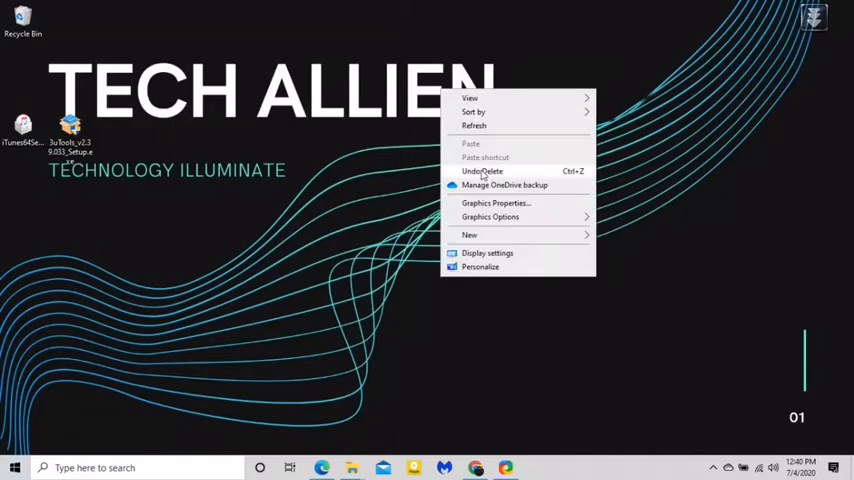
- Open apple.com/itunes in Edge and expand the Windows System Requirements to reach the 64-bit download
left_click(485, 133)
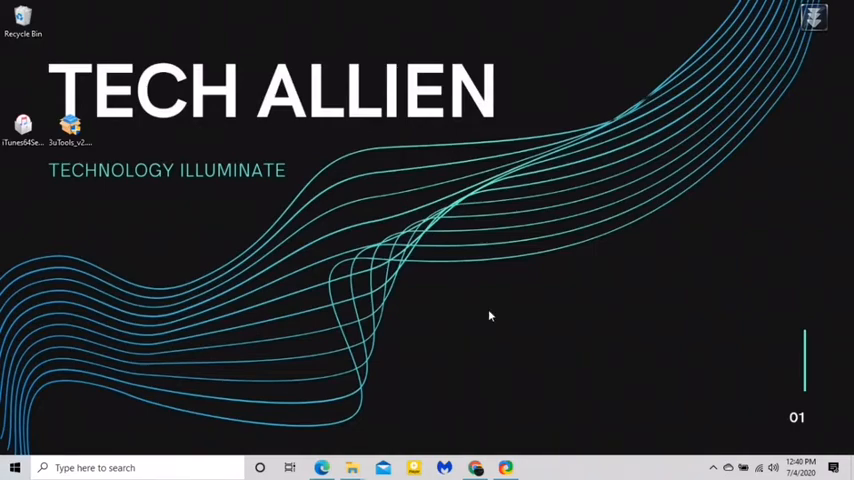
left_click(322, 467)
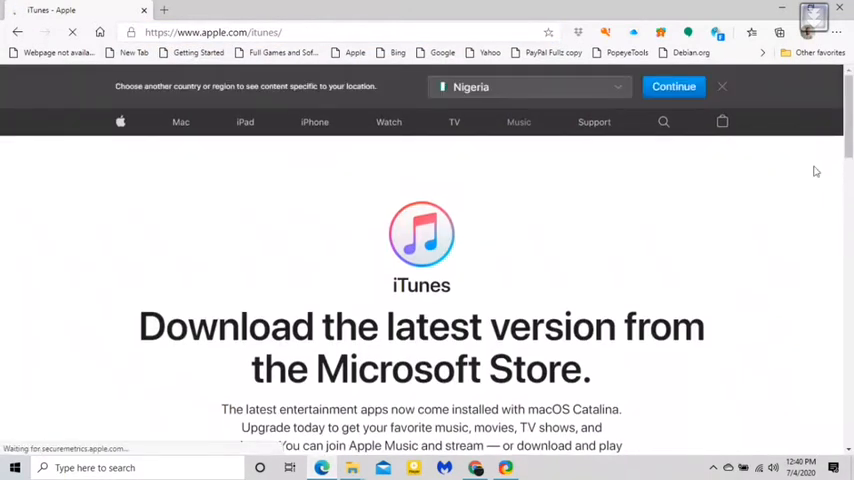
scroll("down", 3)
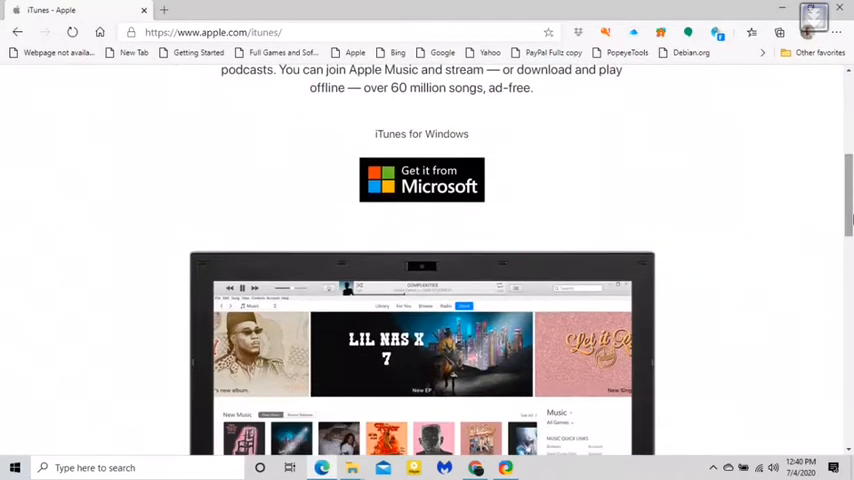
scroll("down", 3)
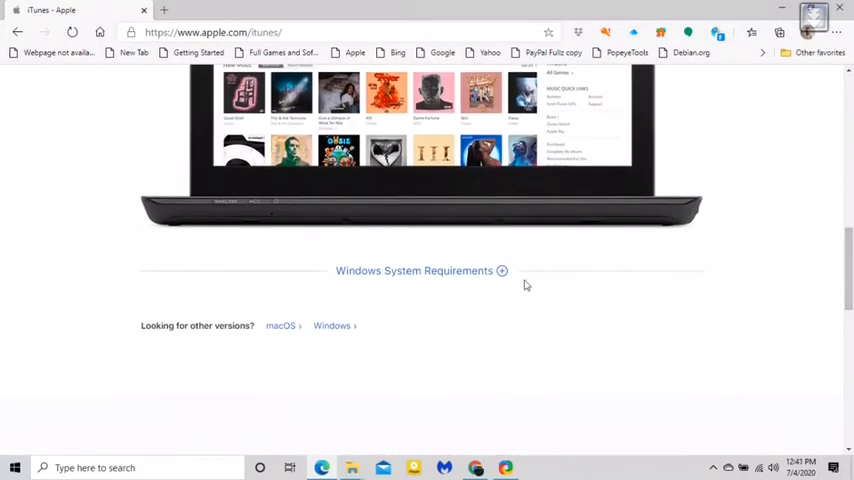
left_click(501, 271)
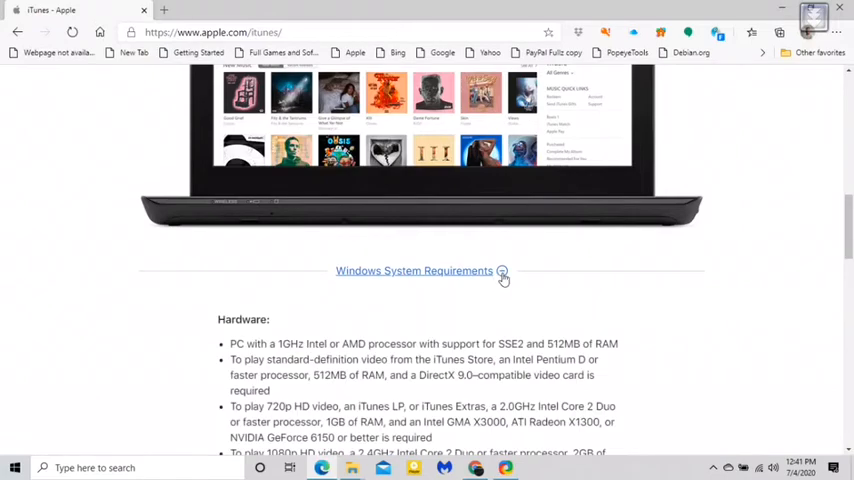
scroll("down", 3)
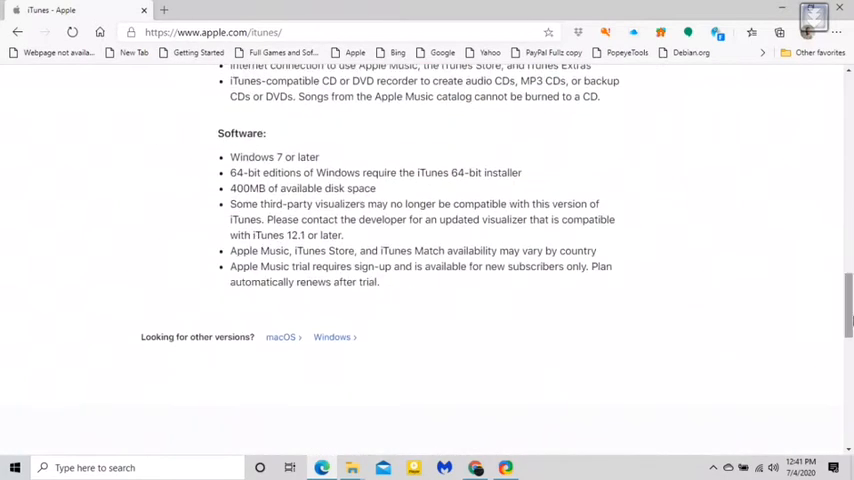
scroll("down", 3)
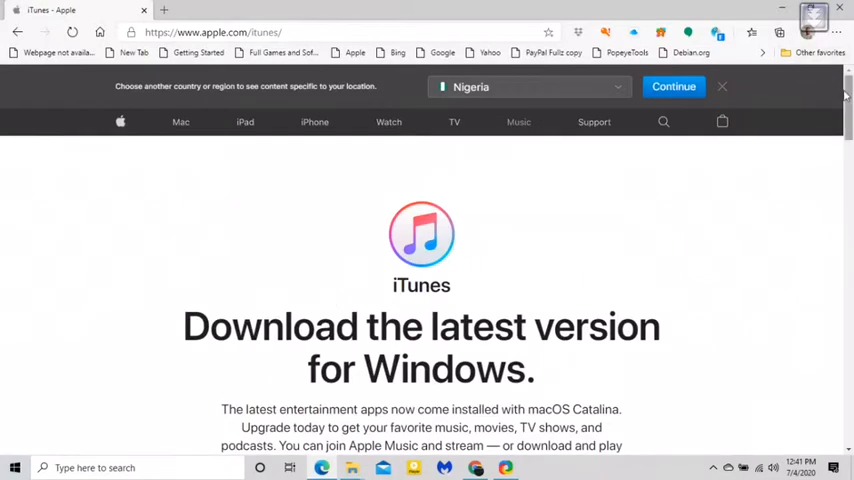
scroll("down", 3)
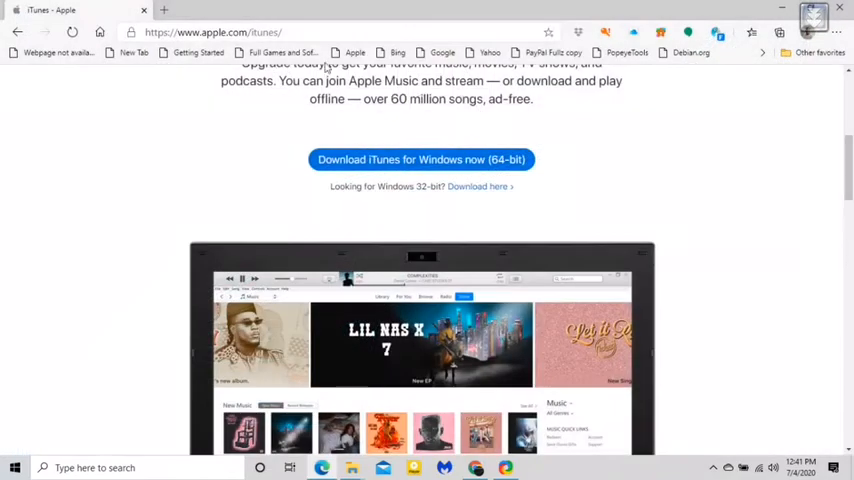
mouse_move(165, 10)
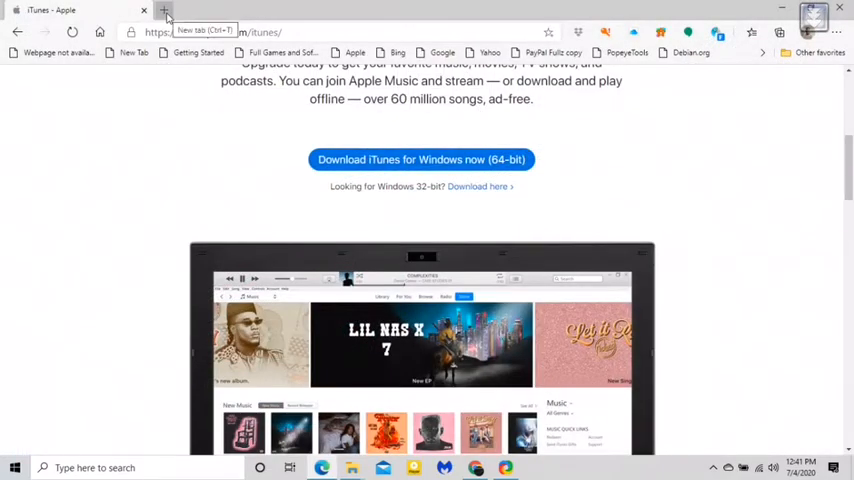
- Load 3u.com in a new Edge tab
type("3u.com")
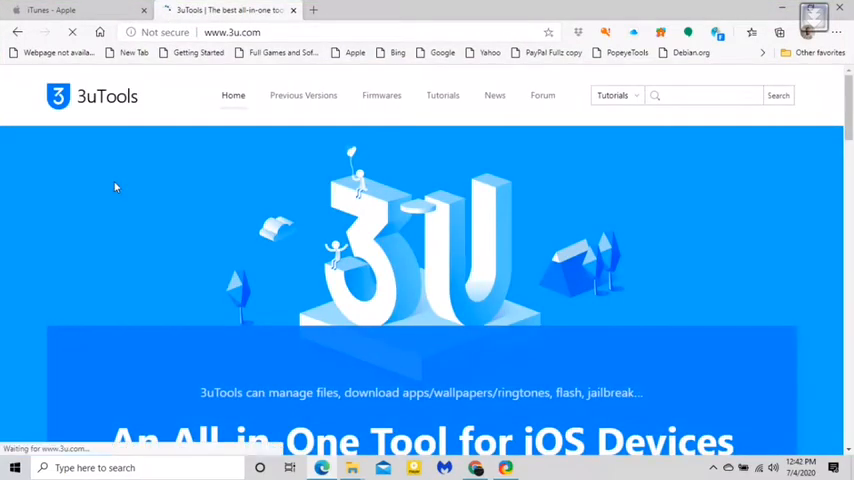
mouse_move(139, 163)
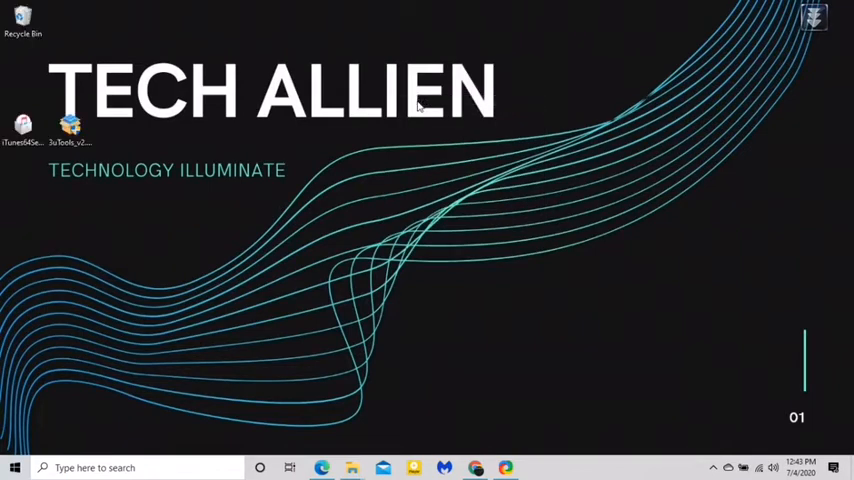
- Search '3u' from the Start menu to find the 3uTools app
right_click(418, 105)
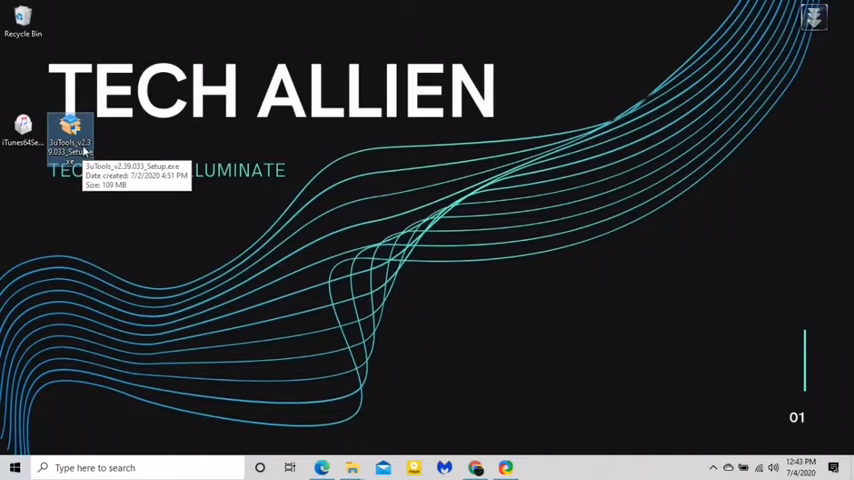
left_click(14, 467)
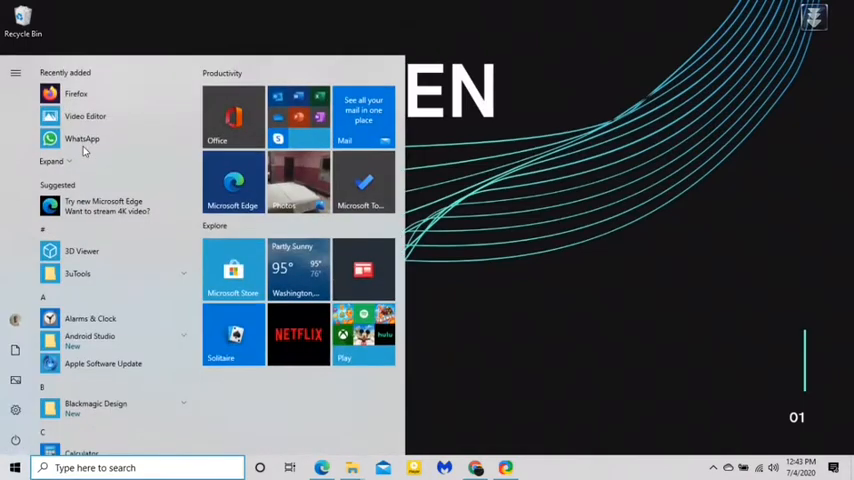
type("3u")
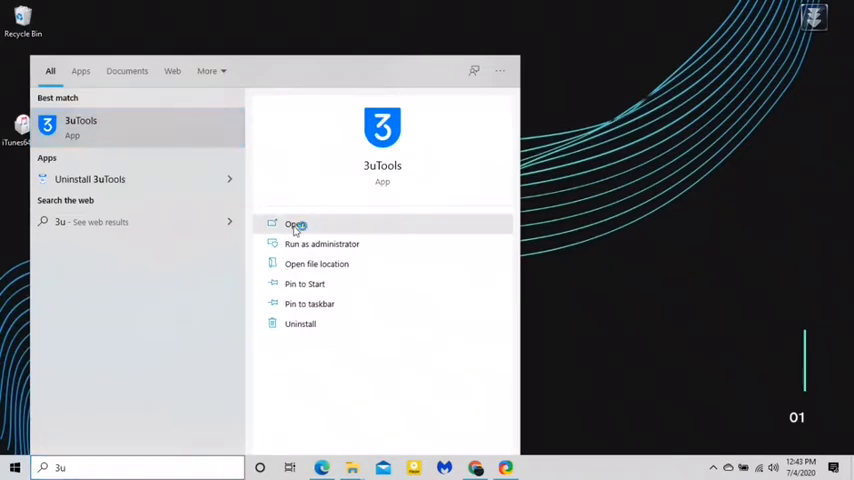
- Launch 3uTools and go to the Apps tab's Bind Apple ID settings
left_click(294, 223)
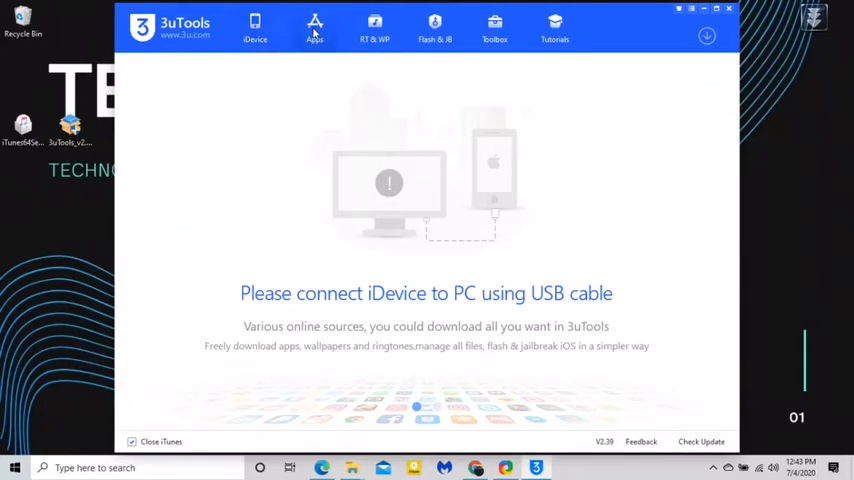
left_click(315, 28)
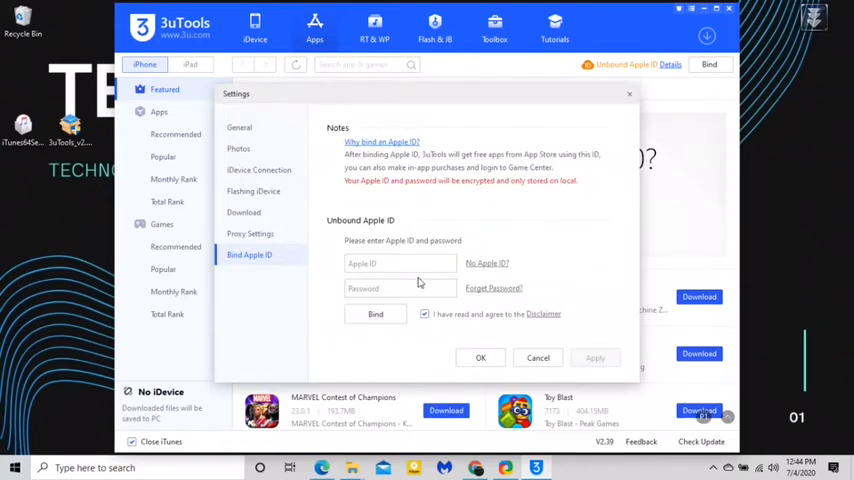
- Enter the Apple ID and password, bind it, and confirm the success message
left_click(398, 263)
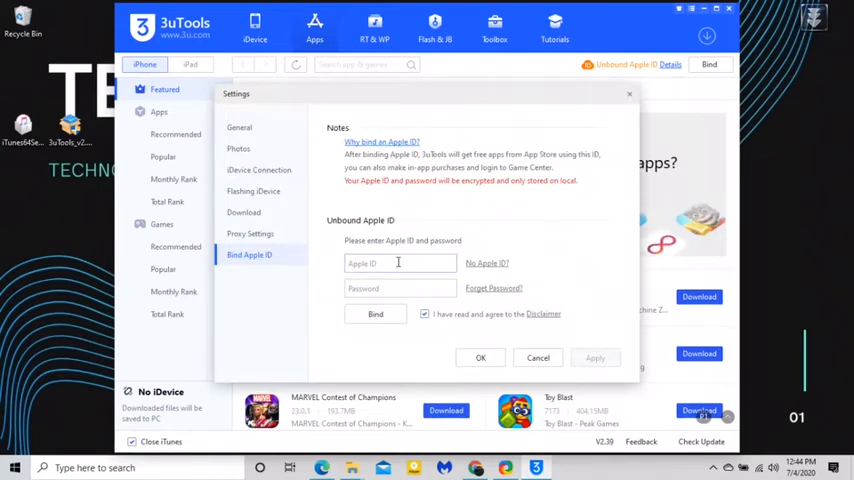
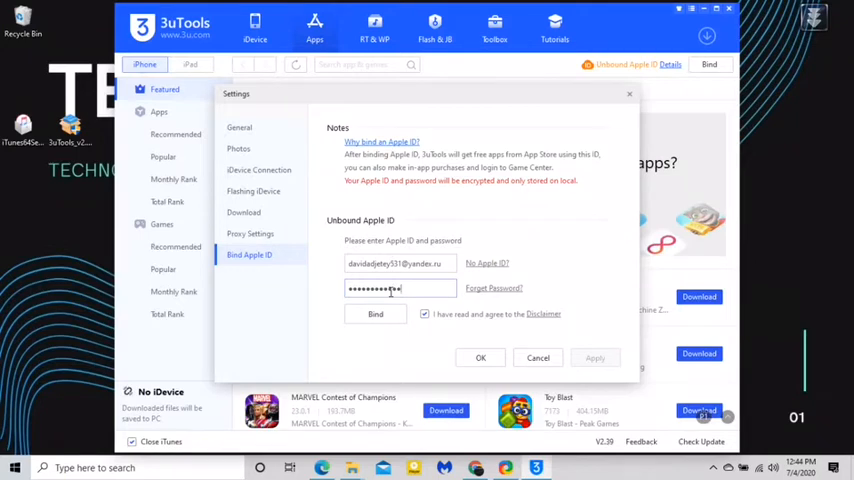
left_click(375, 314)
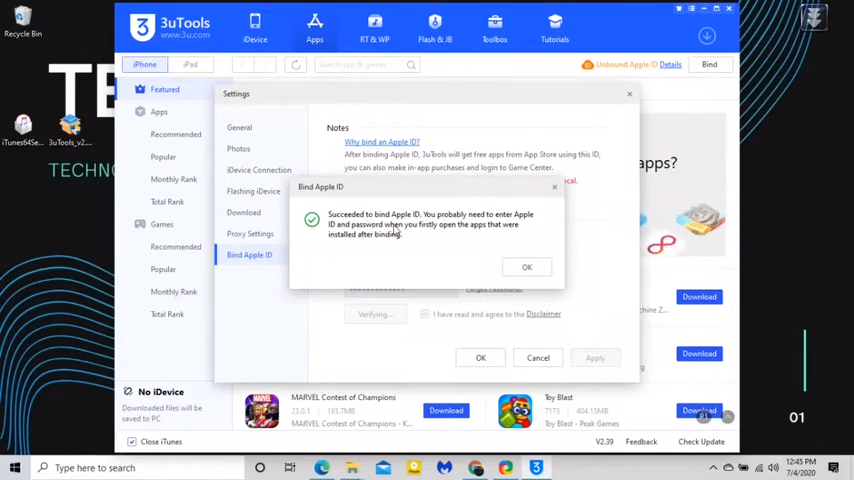
left_click(527, 267)
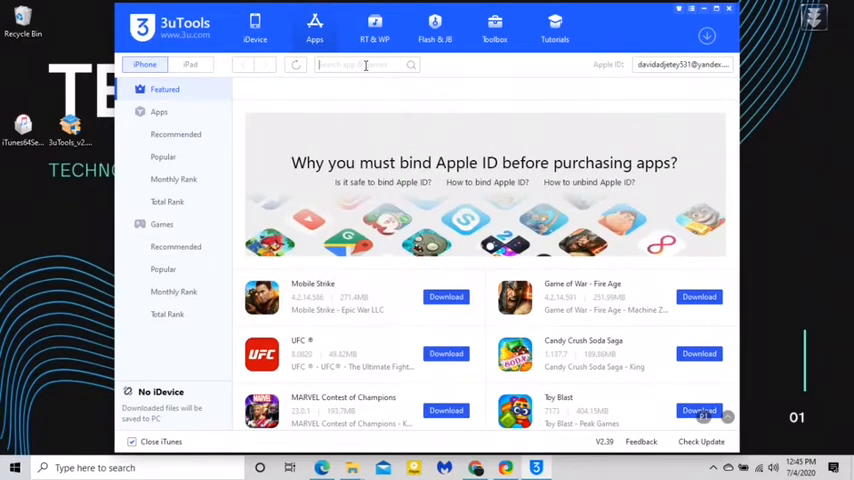
- Search the 3uTools apps catalogue for 'instagram'
type("instagram")
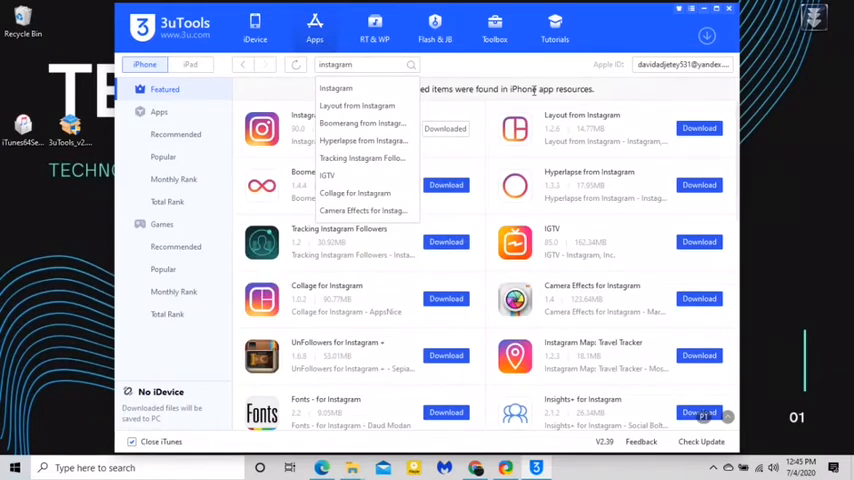
mouse_move(595, 33)
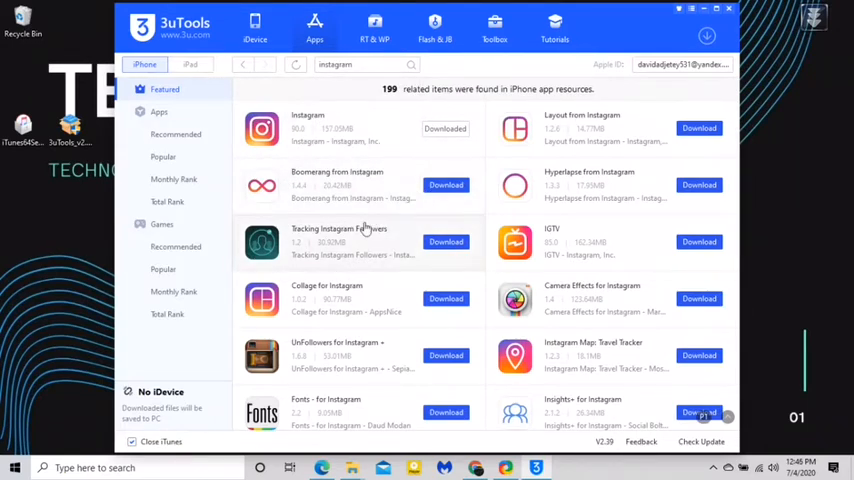
- Download Tracking Instagram Followers and check it in the downloads manager
left_click(338, 242)
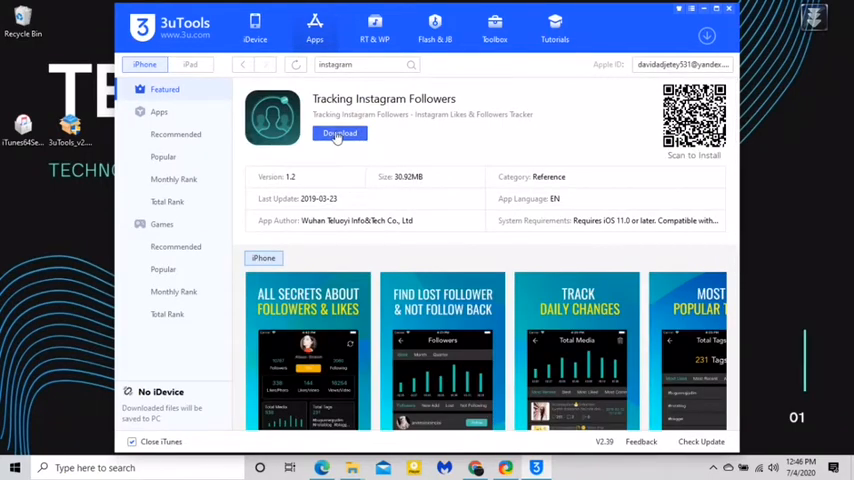
left_click(340, 133)
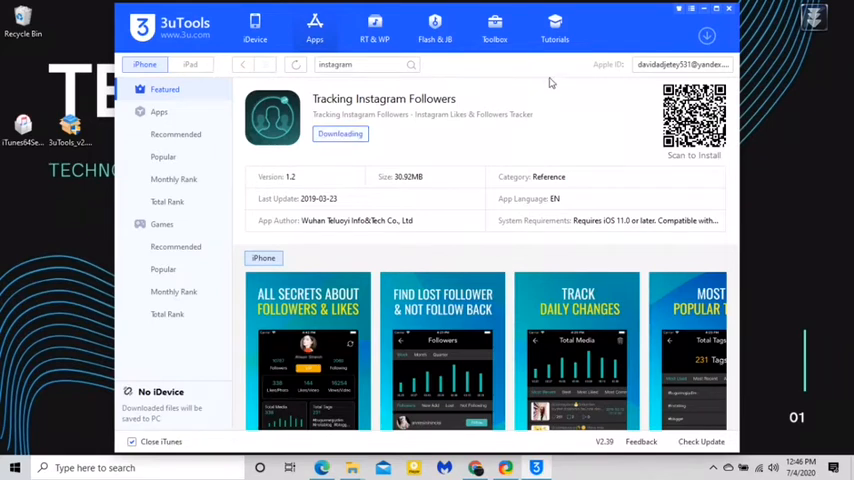
left_click(706, 36)
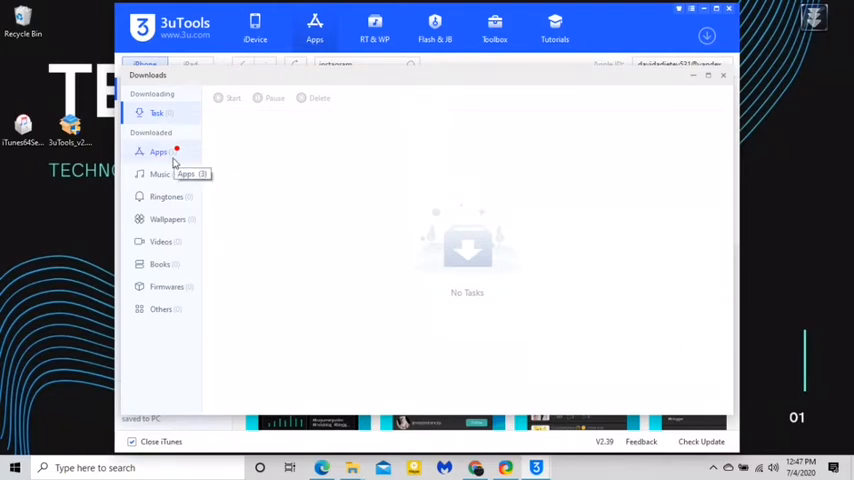
- Select all downloaded apps, open their folder, and select Tracking Instagram Followers_2.4.ipa
left_click(158, 151)
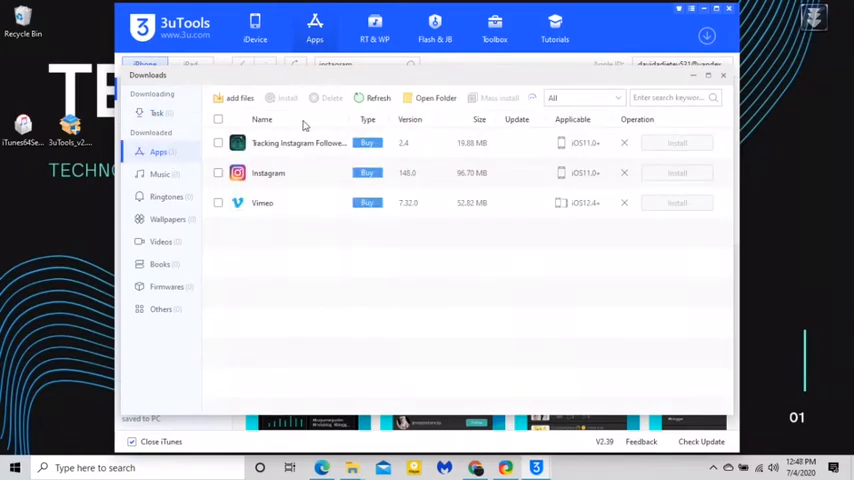
left_click(218, 119)
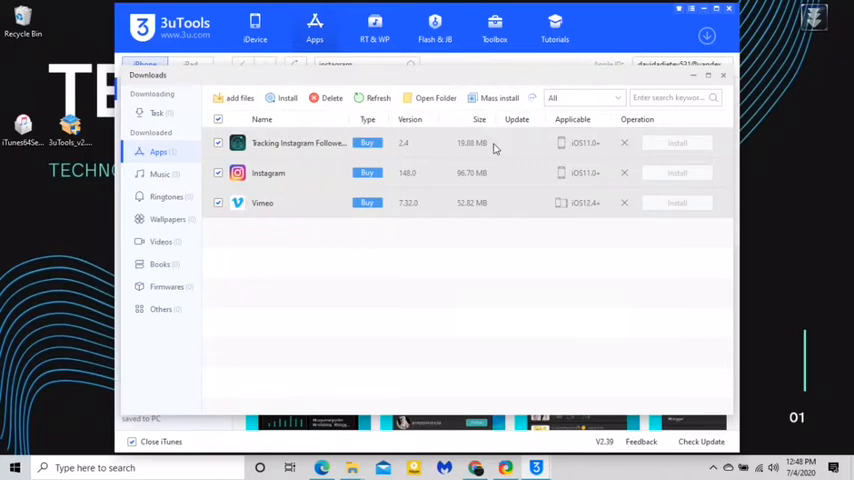
mouse_move(483, 153)
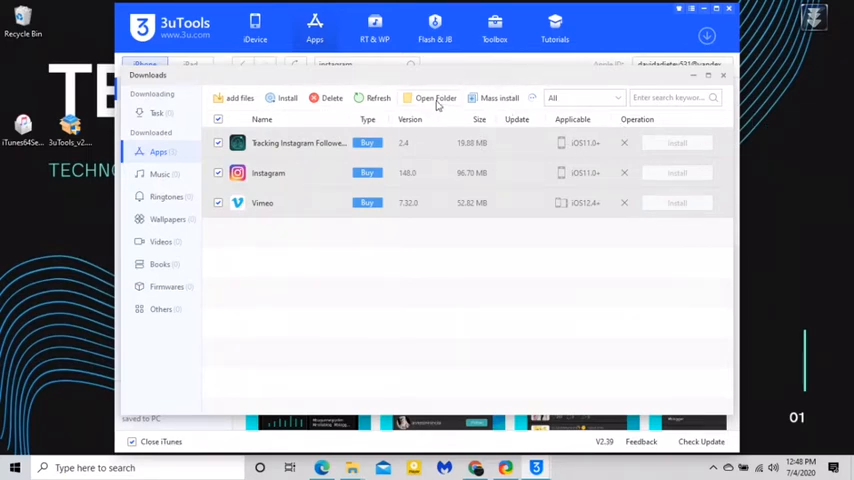
left_click(435, 98)
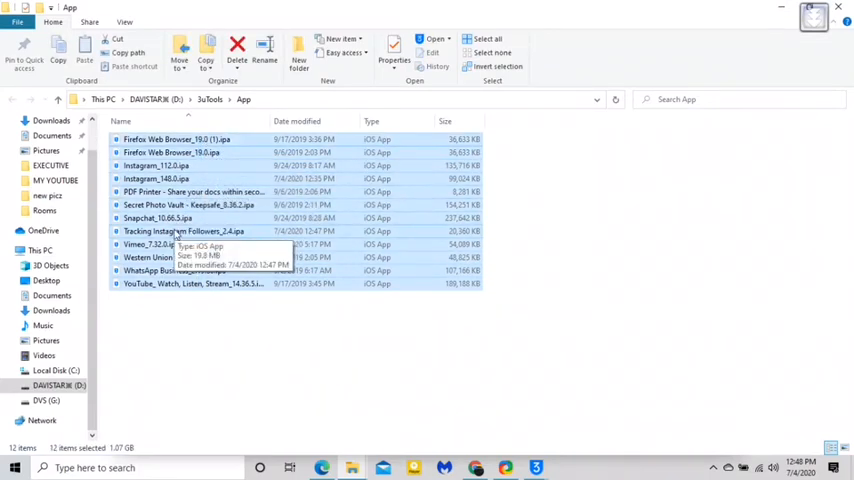
left_click(183, 231)
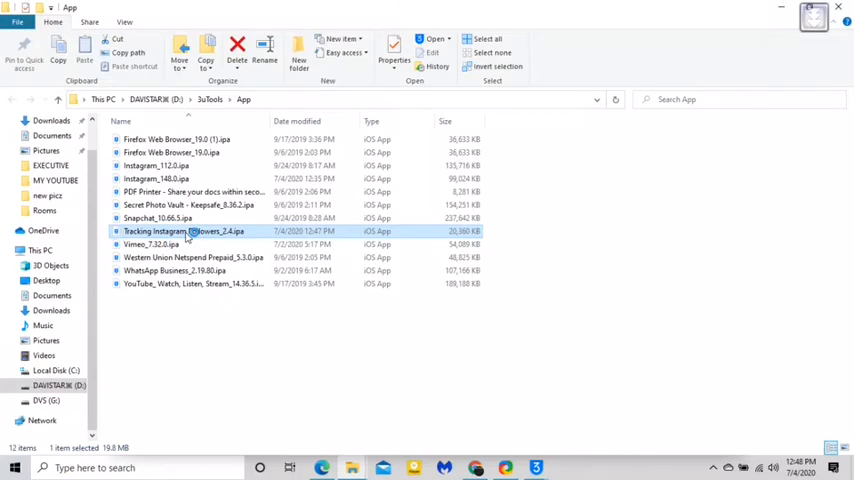
- Open the Install ipa dialog, check the device list, then close the dialog
double_click(183, 231)
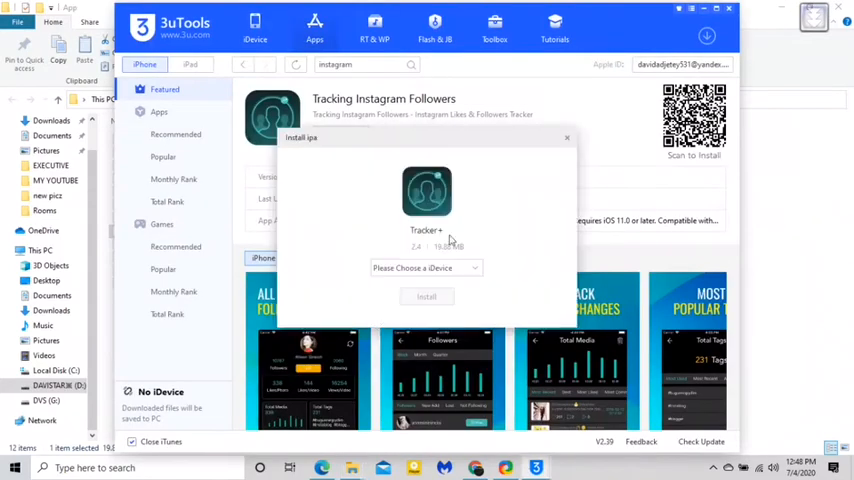
left_click(426, 268)
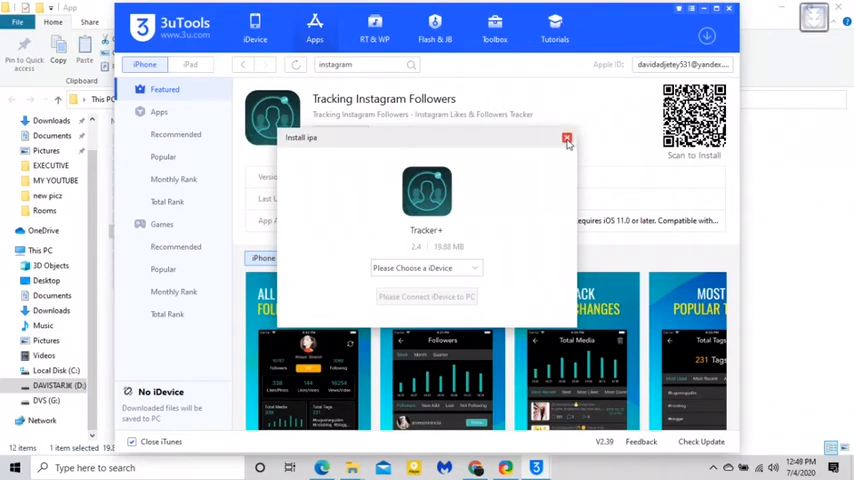
left_click(567, 138)
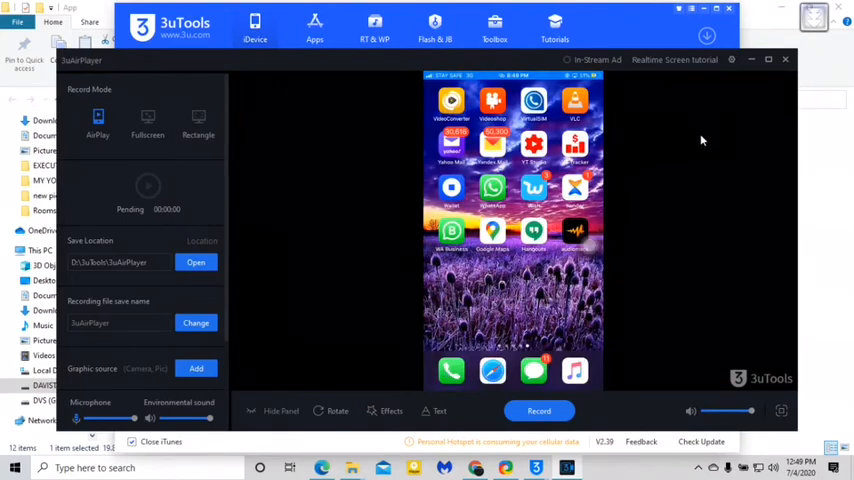
mouse_move(680, 215)
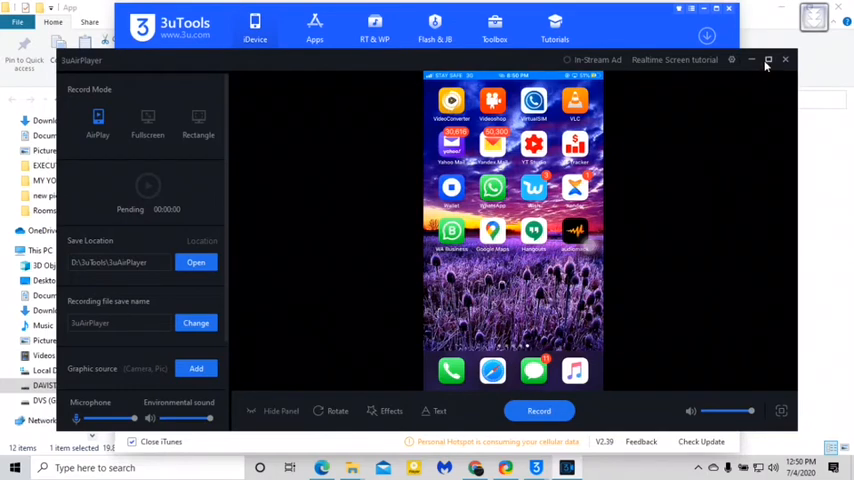
mouse_move(768, 60)
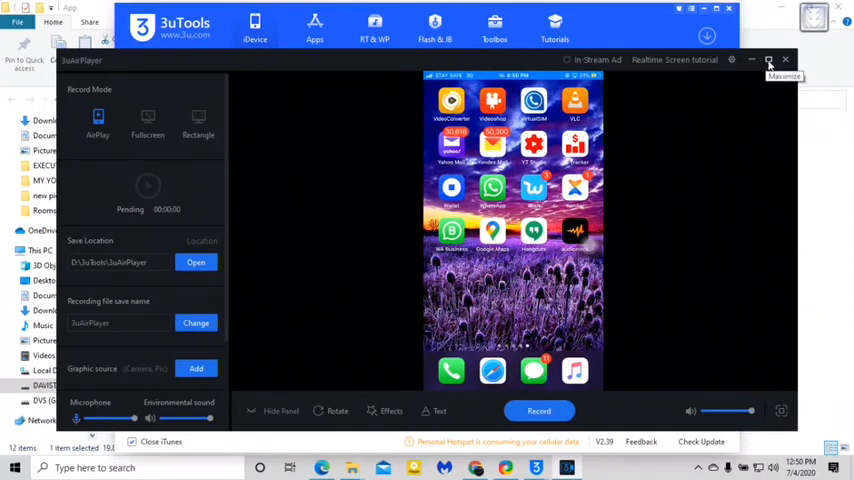
- Maximize the 3uAirPlayer window mirroring the iPhone home screen
left_click(769, 59)
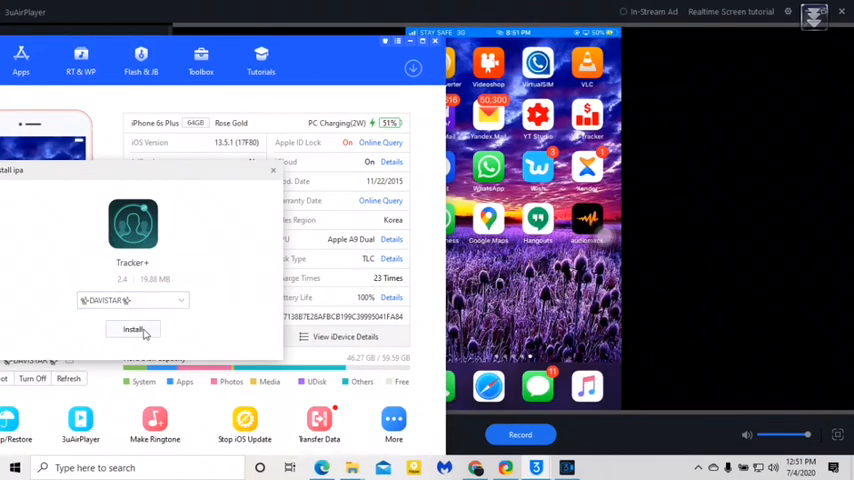
- Install Tracker+ on the iPhone, then open it and move past its welcome screen
left_click(133, 329)
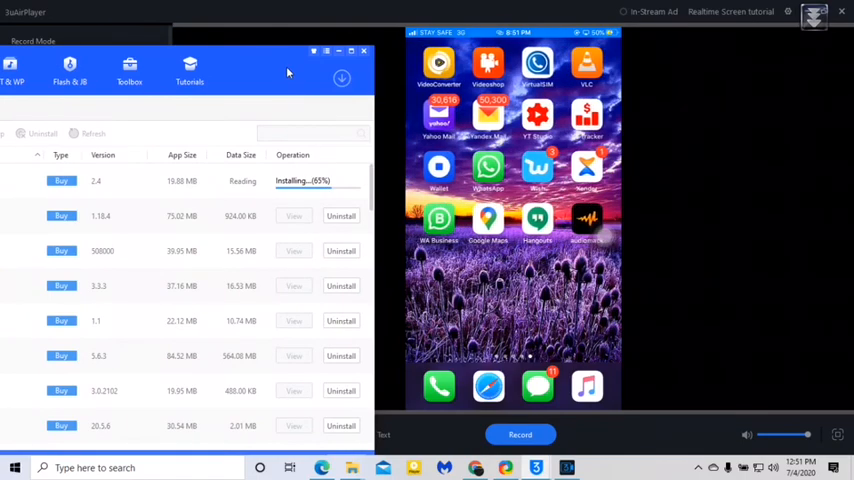
scroll("left", 3)
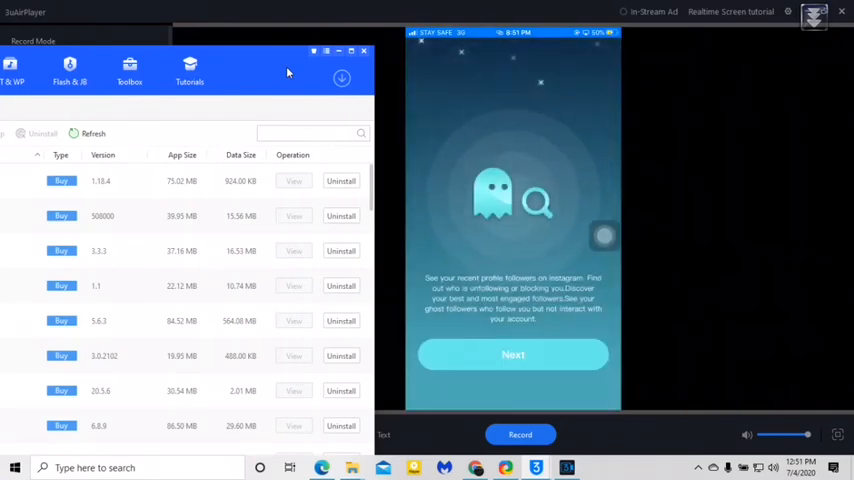
left_click(513, 354)
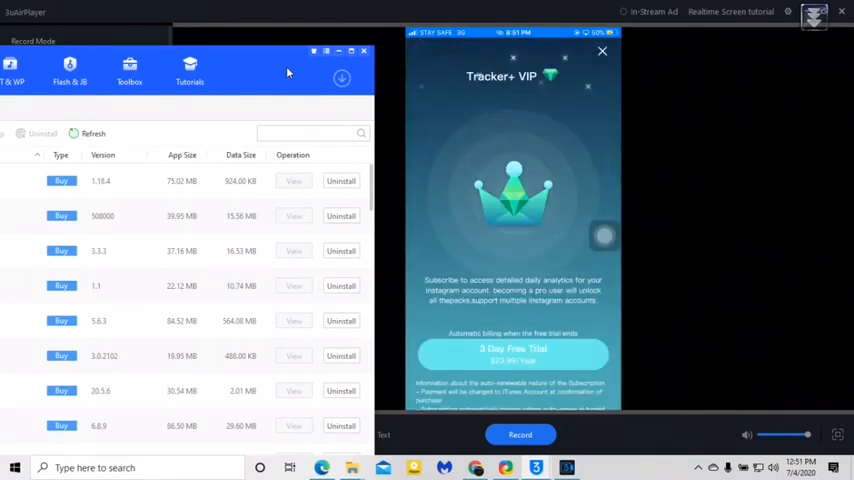